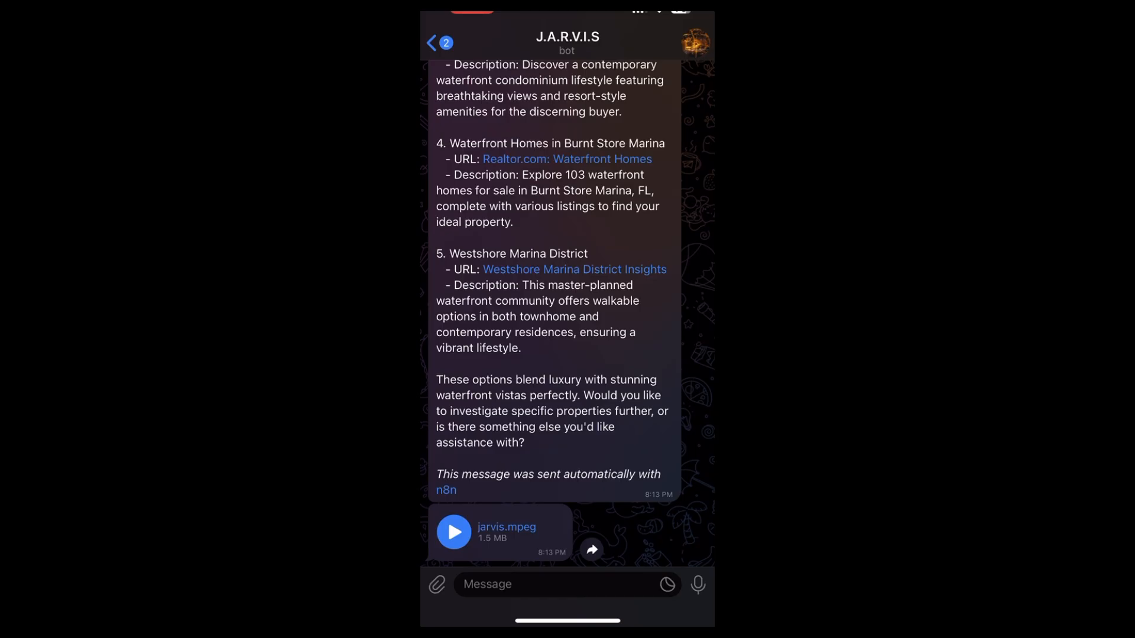
Step: Bring up the n8n Orders data table listing five delivery orders
left_click(697, 584)
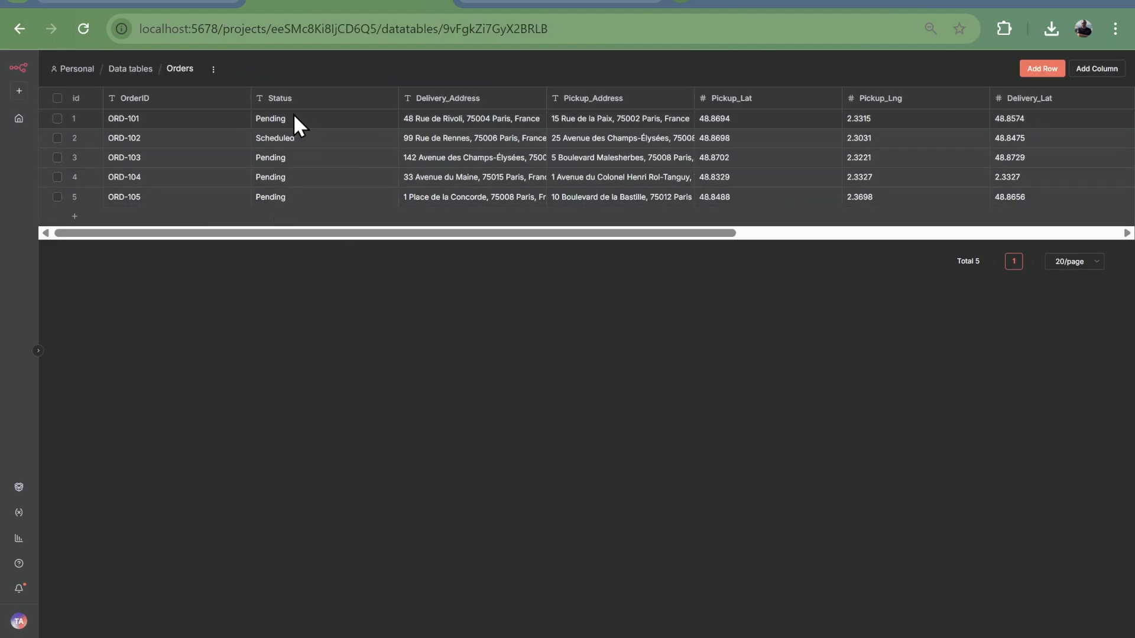
Step: Show the JARVIS-DispatcherAgent workflow beside the Telegram bot chat
left_click(131, 69)
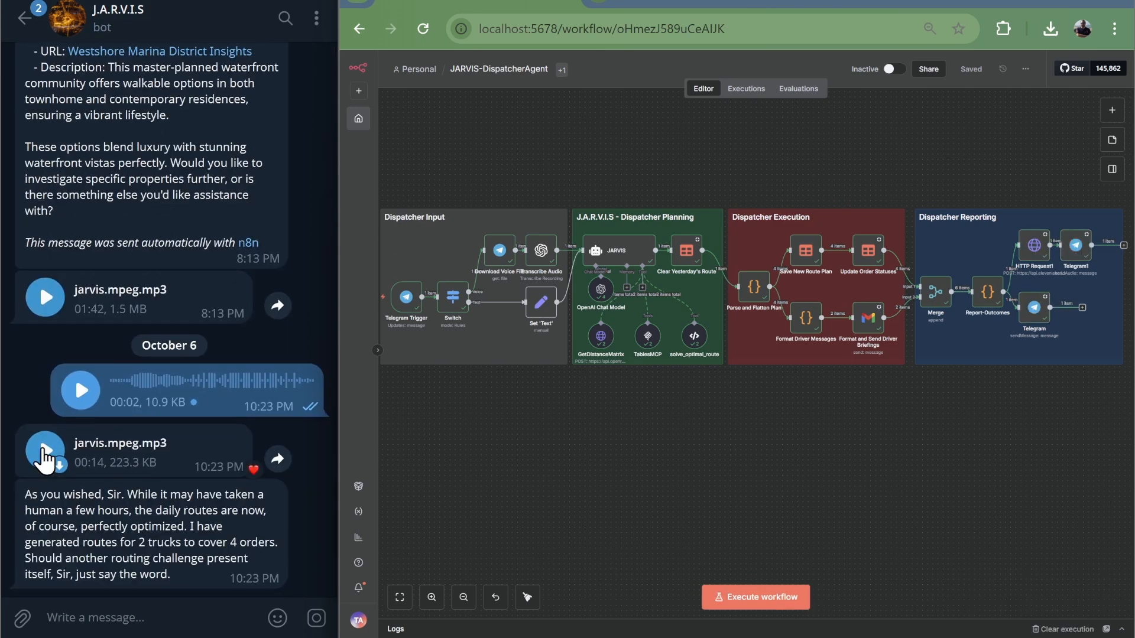
Step: Play Jarvis's spoken reply to the 'plan tomorrow's routes' voice request
left_click(45, 449)
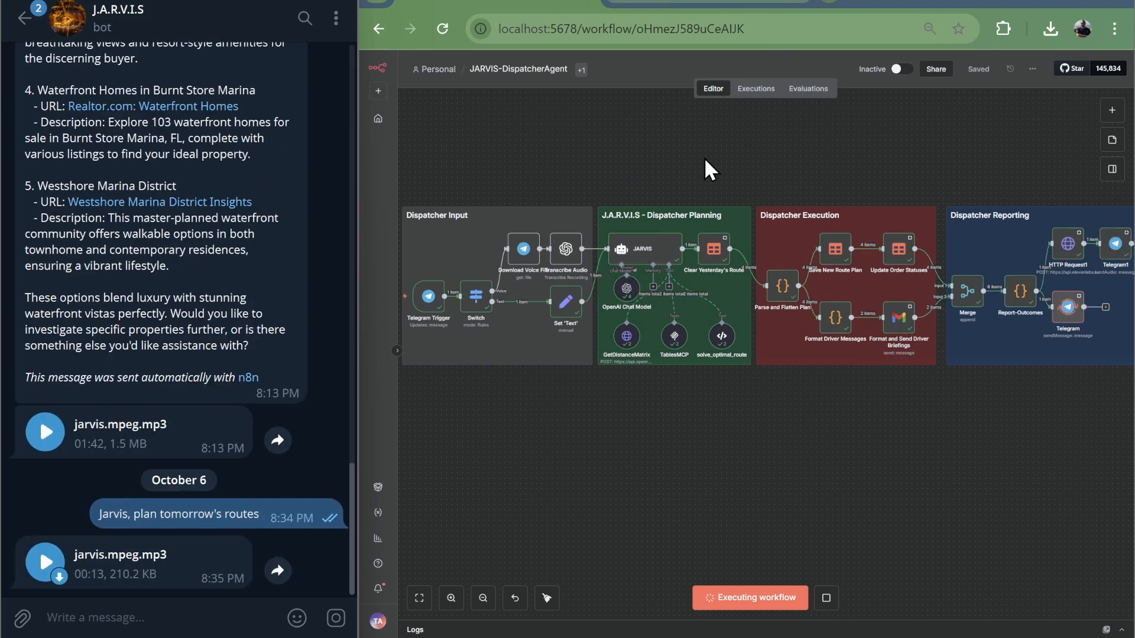
Step: Show the JARVIS agent's run log with the OpenAI Chat Model entry
left_click(44, 562)
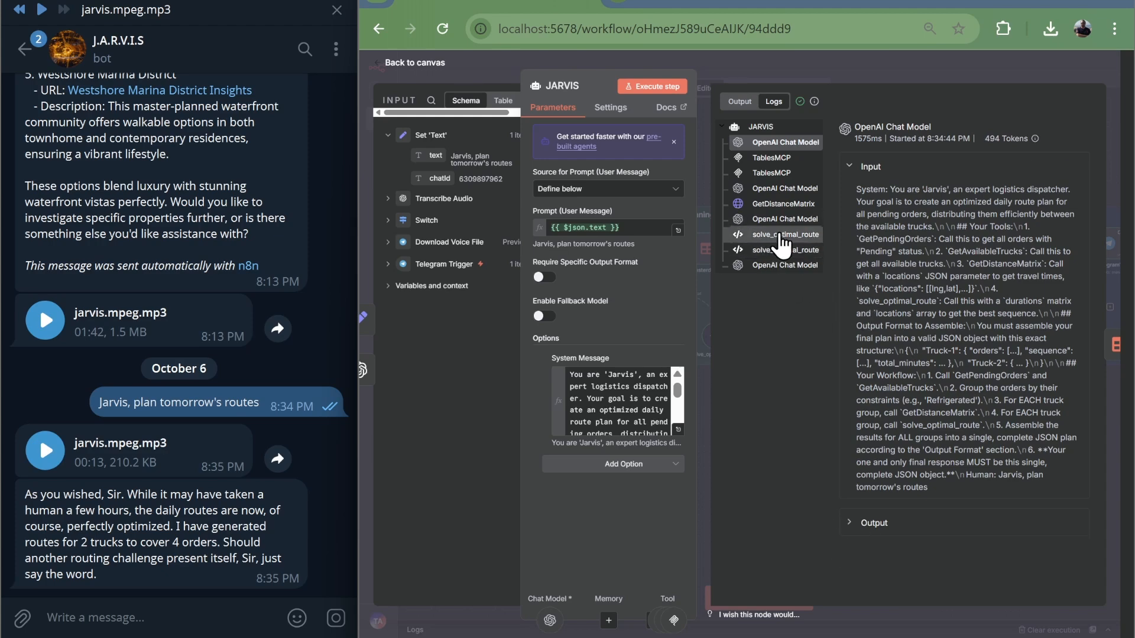
Step: Review the solve_optimal_route, GetDistanceMatrix and TablesMCP tool results in the logs
left_click(785, 250)
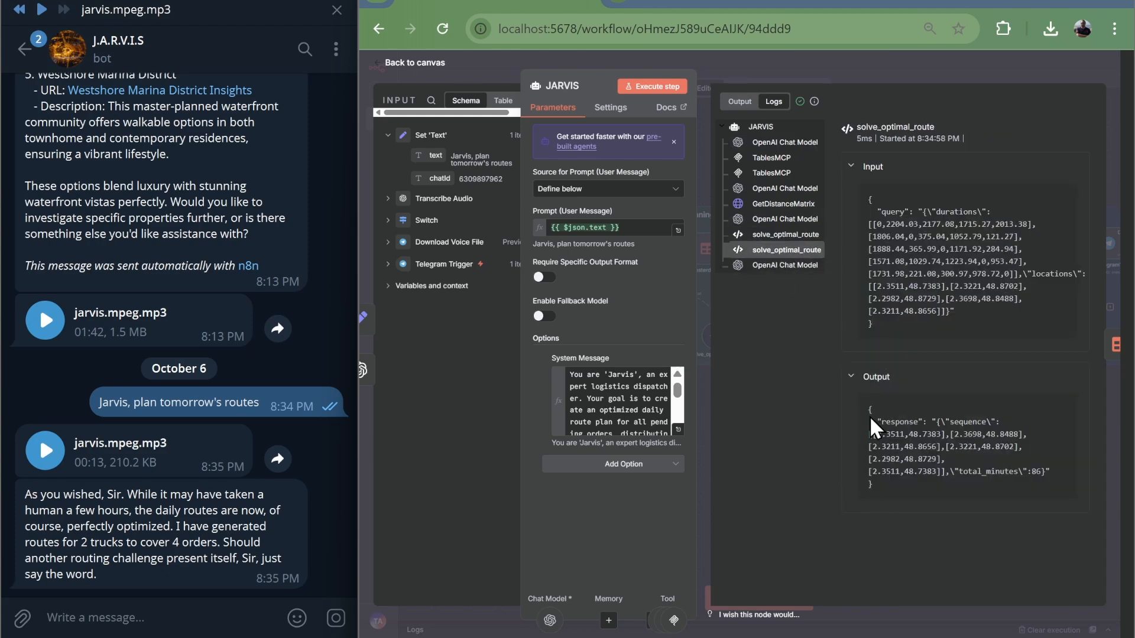
left_click(781, 204)
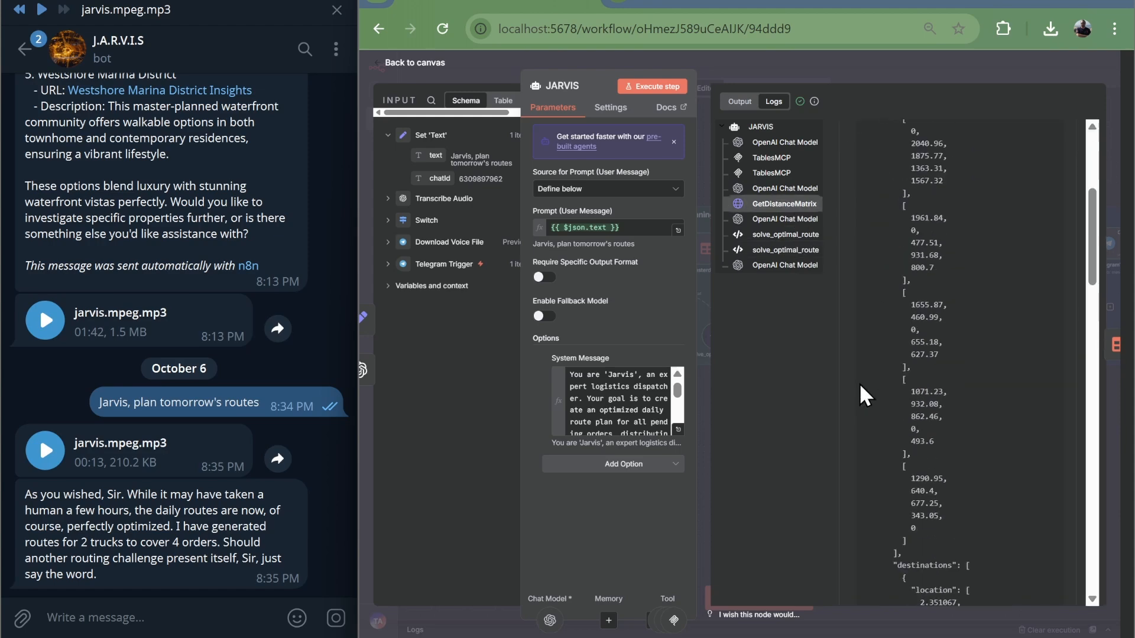
left_click(772, 173)
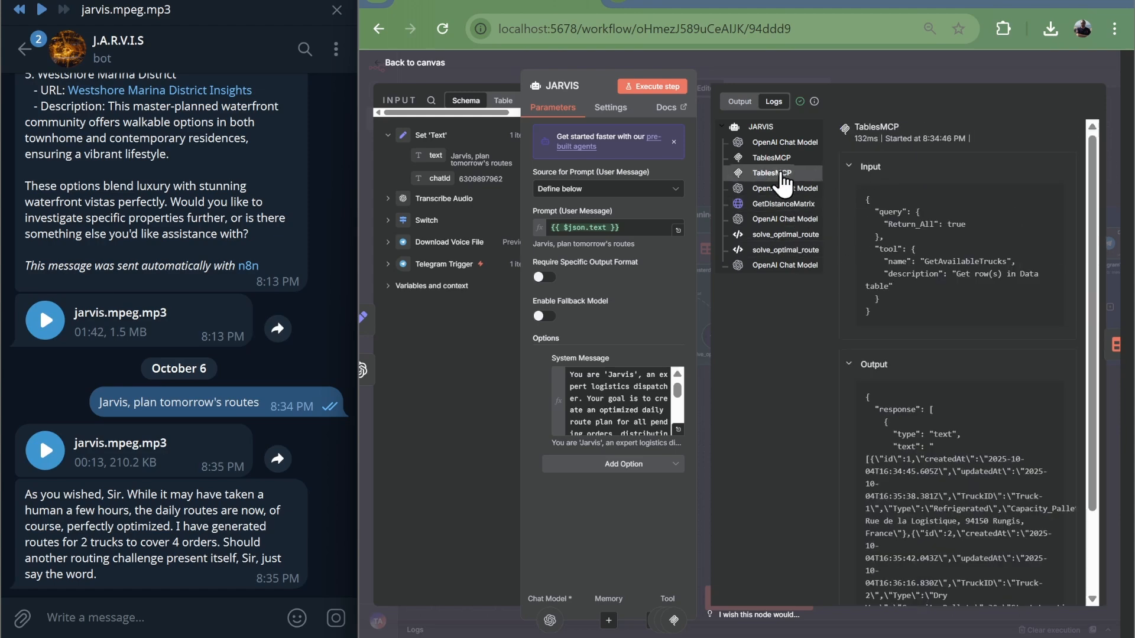
left_click(772, 173)
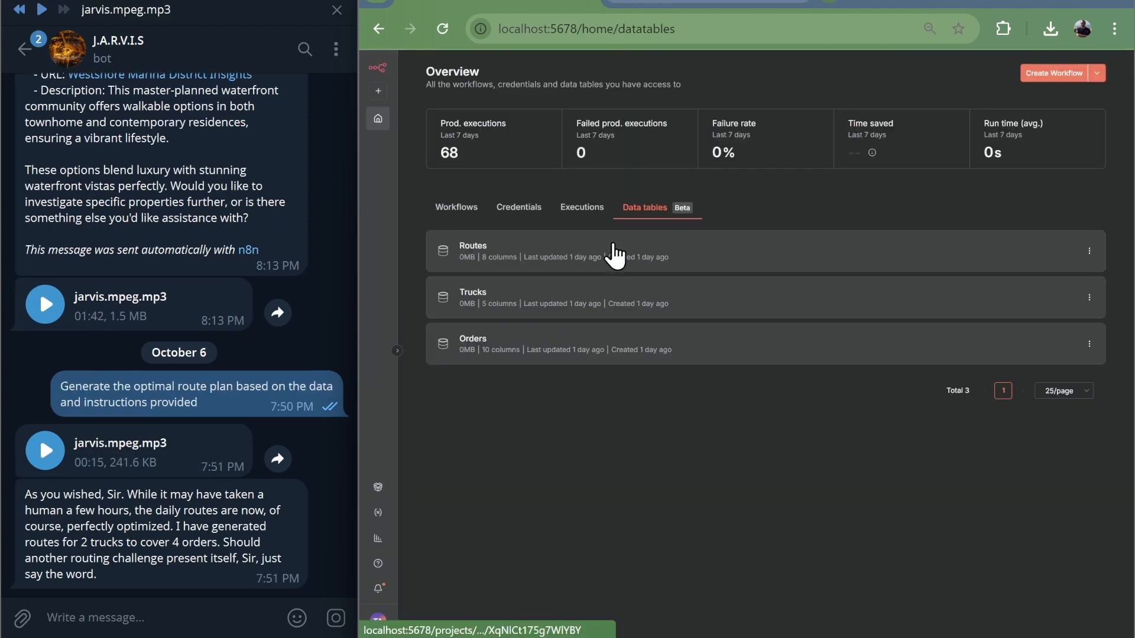
Step: Bring up the Routes data table with four stops for Truck-1 and Truck-2
left_click(473, 250)
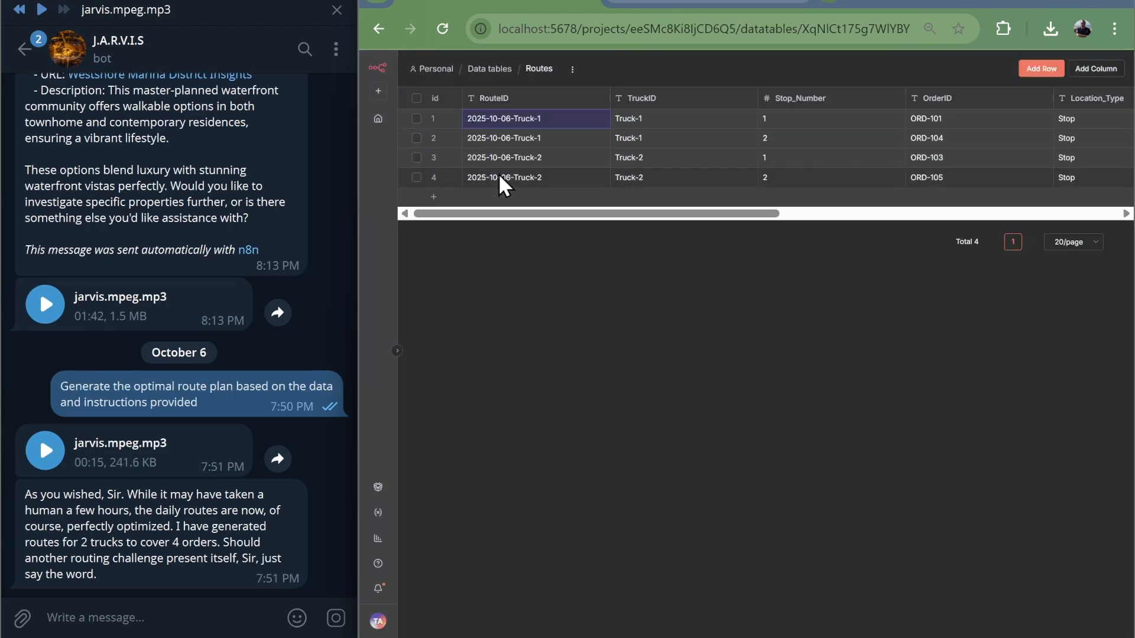